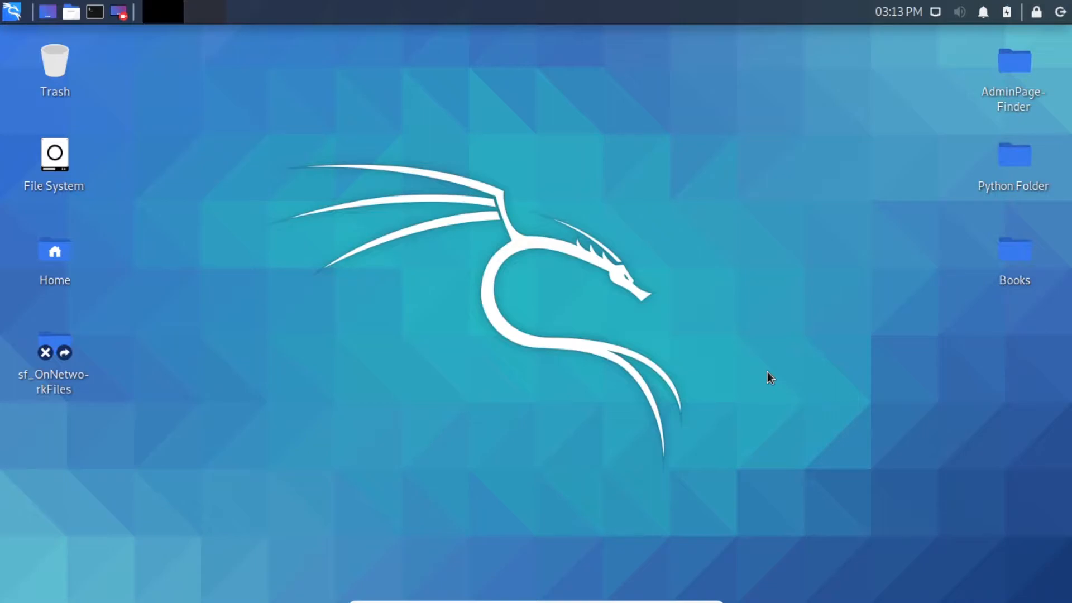
mouse_move(766, 383)
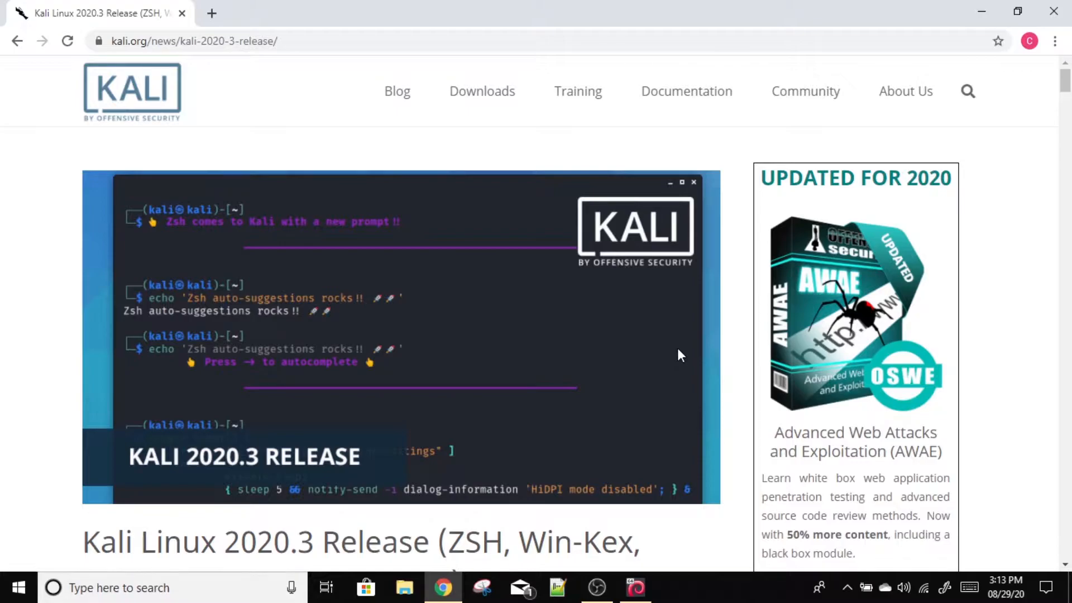
- Bring up a QTerminal shell window (Shell No. 1) on the Kali desktop
scroll(down, 3)
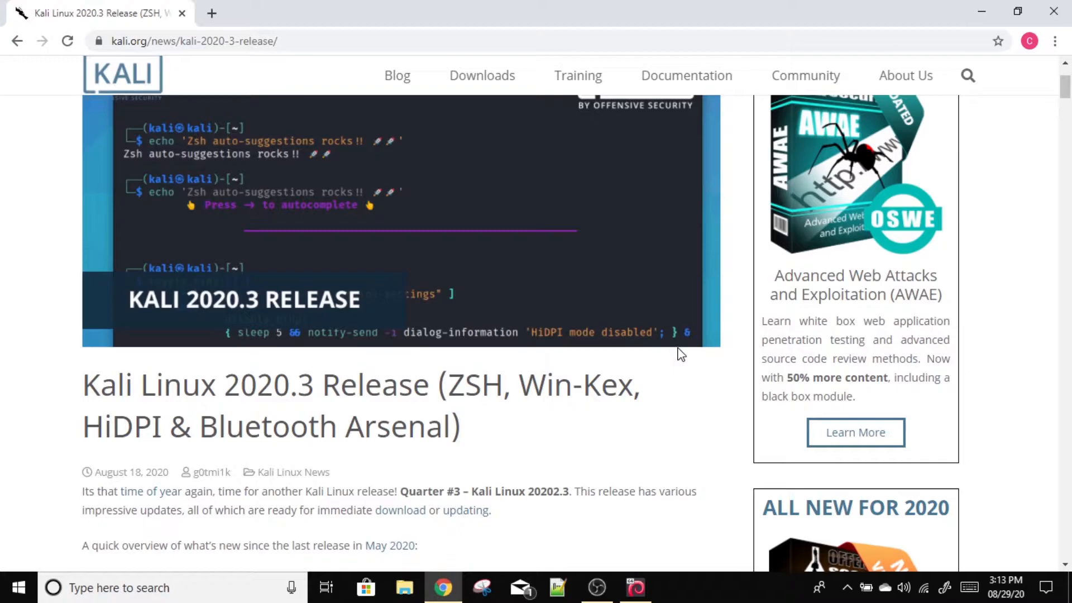
mouse_move(698, 371)
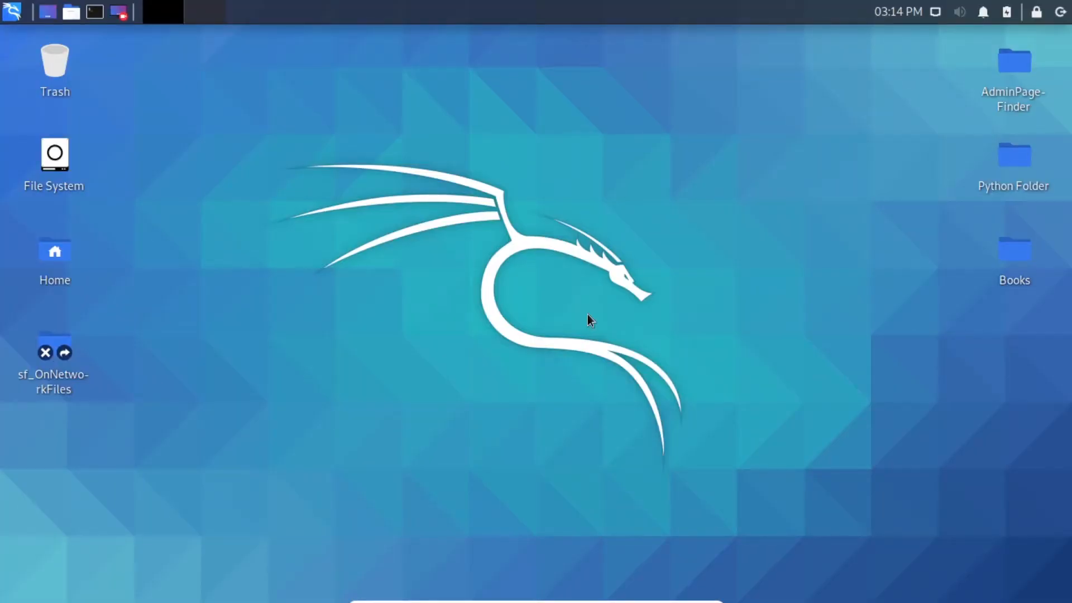
mouse_move(566, 309)
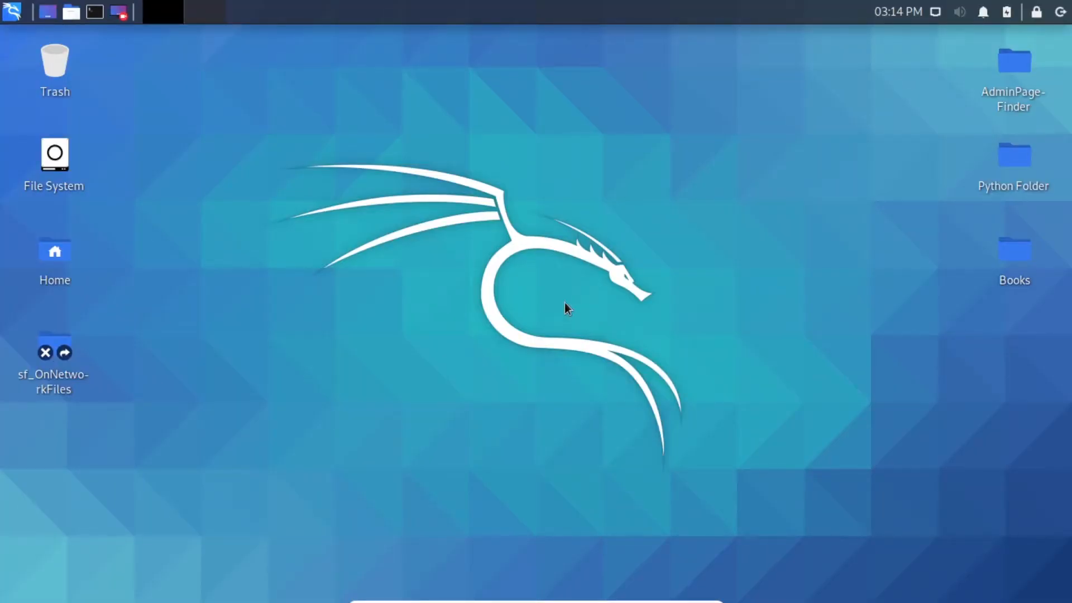
mouse_move(315, 125)
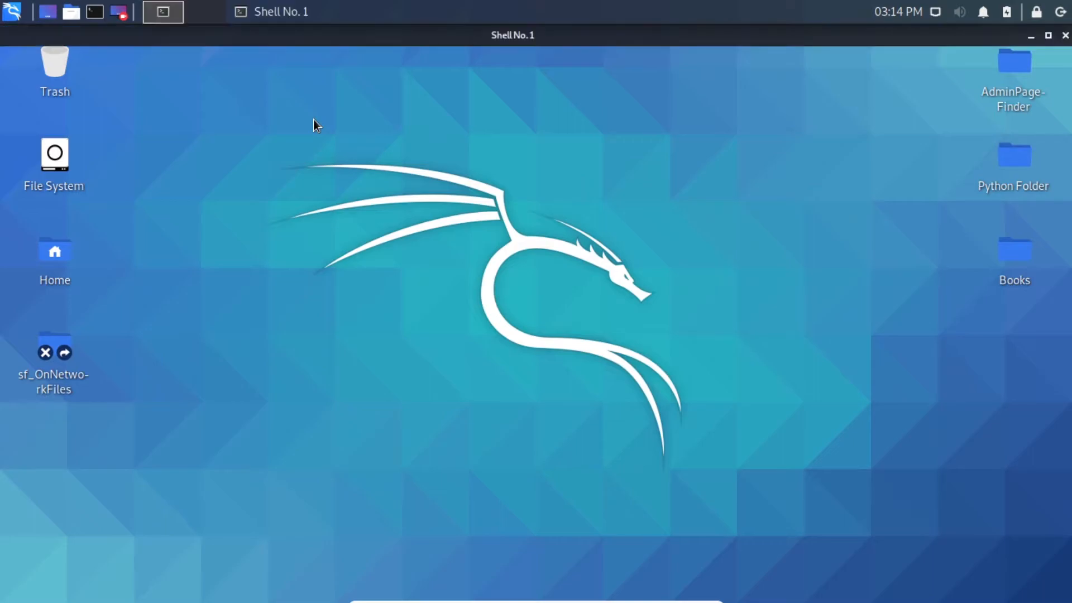
- Run 'sudo apt update && sudo apt -y full-upgrade' to refresh packages and upgrade the system
click(280, 11)
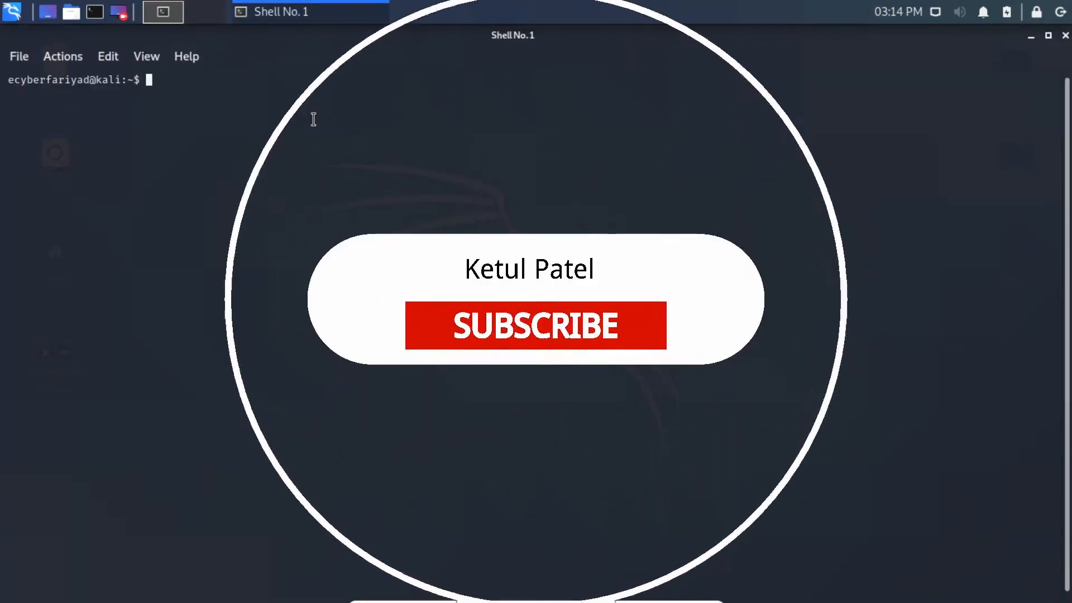
click(535, 325)
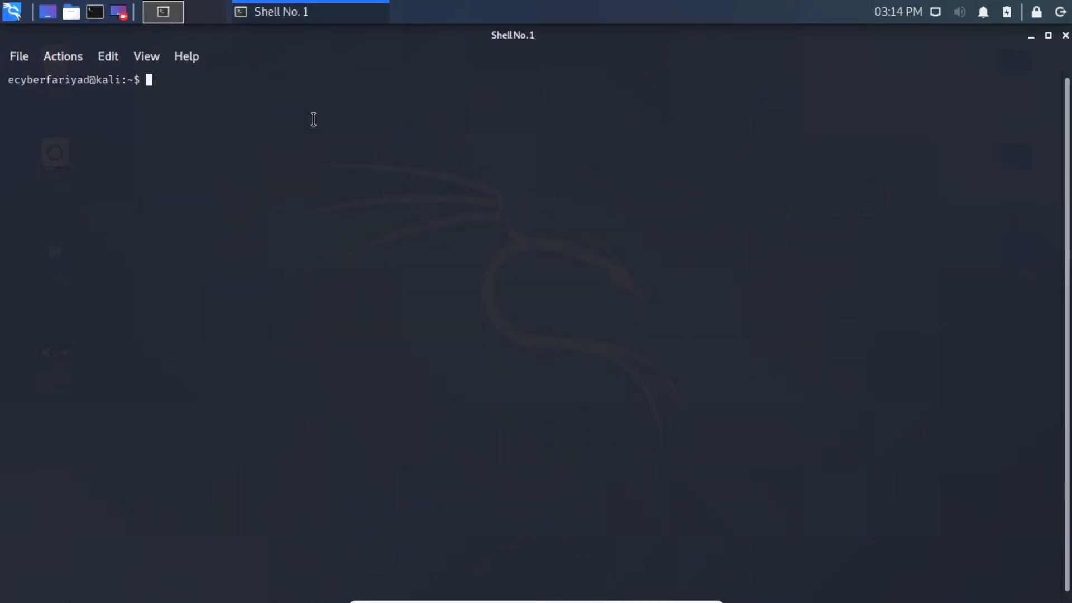
mouse_move(358, 267)
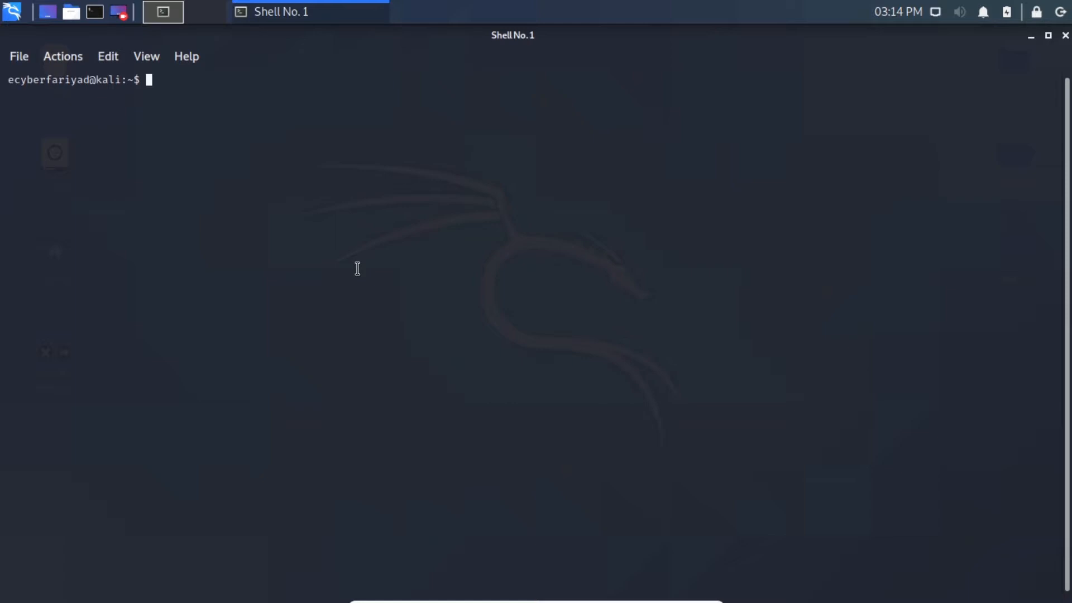
text(sudo)
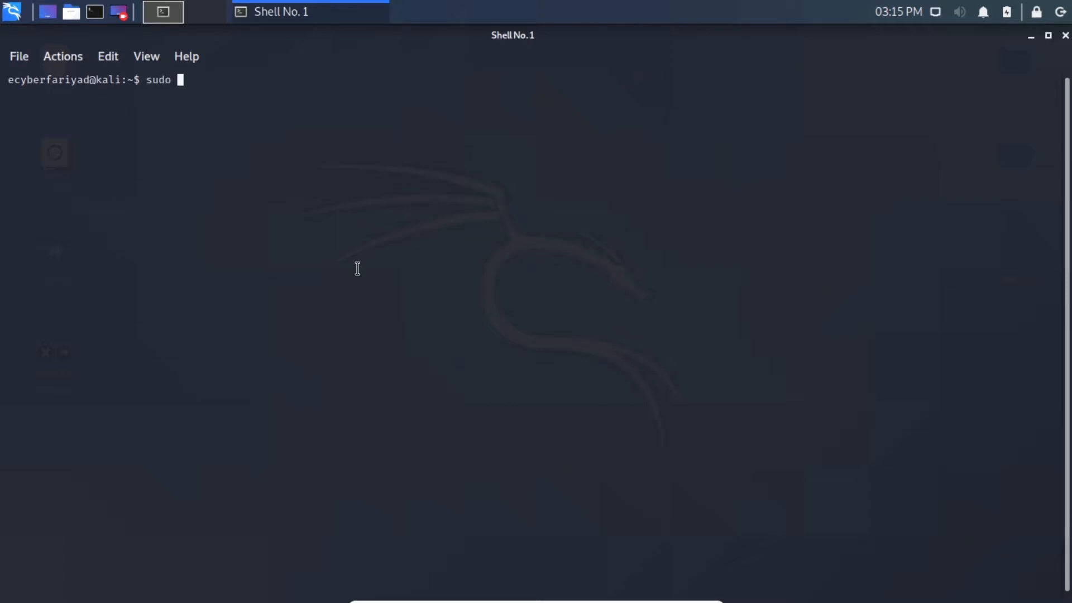
text(apt)
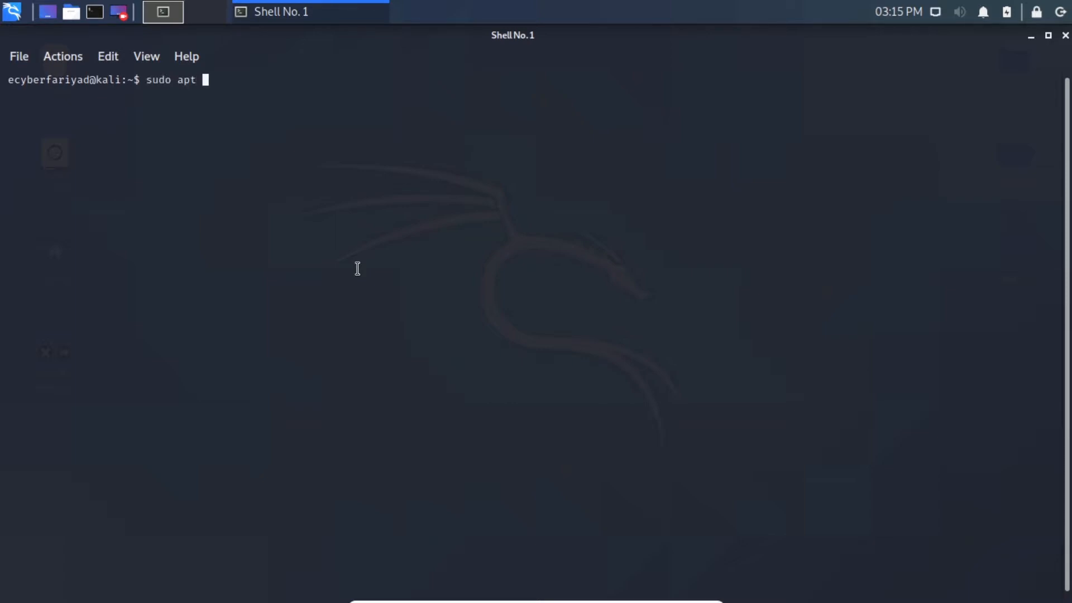
text(u)
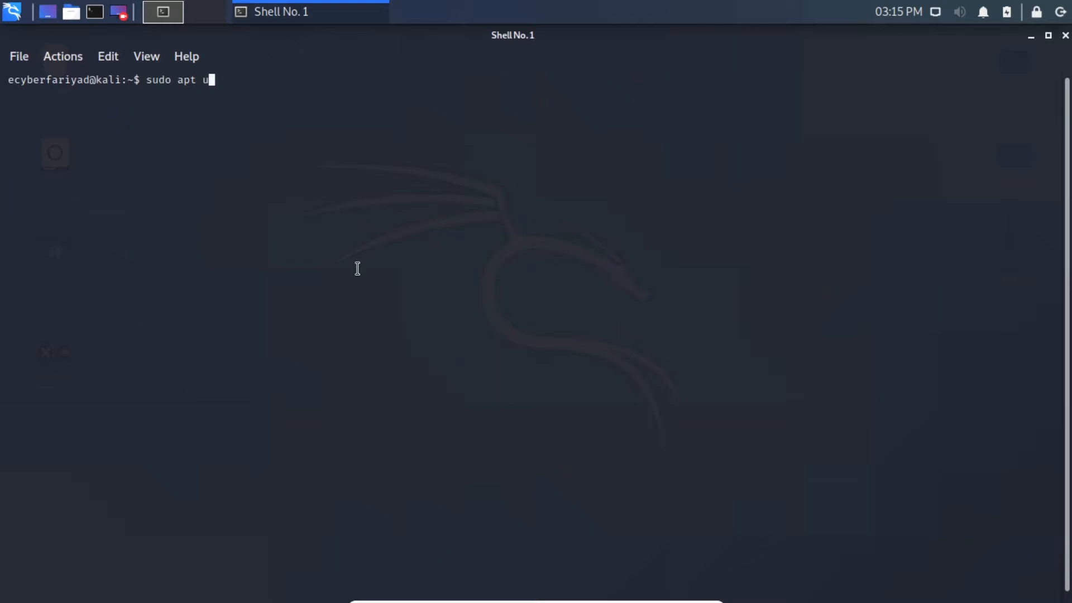
text(pdate a)
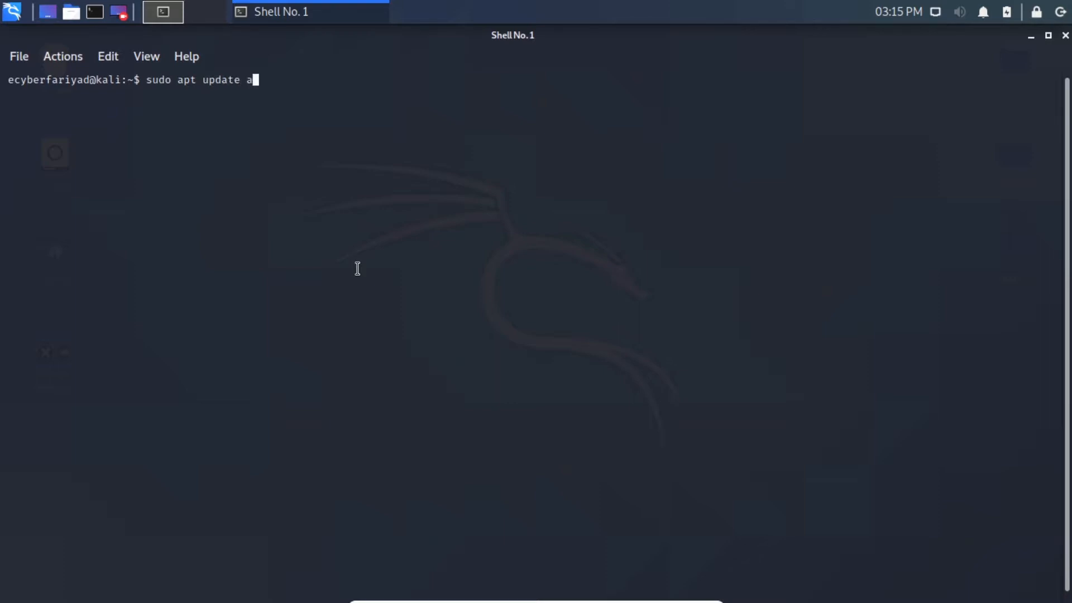
text(&& sudo apt -)
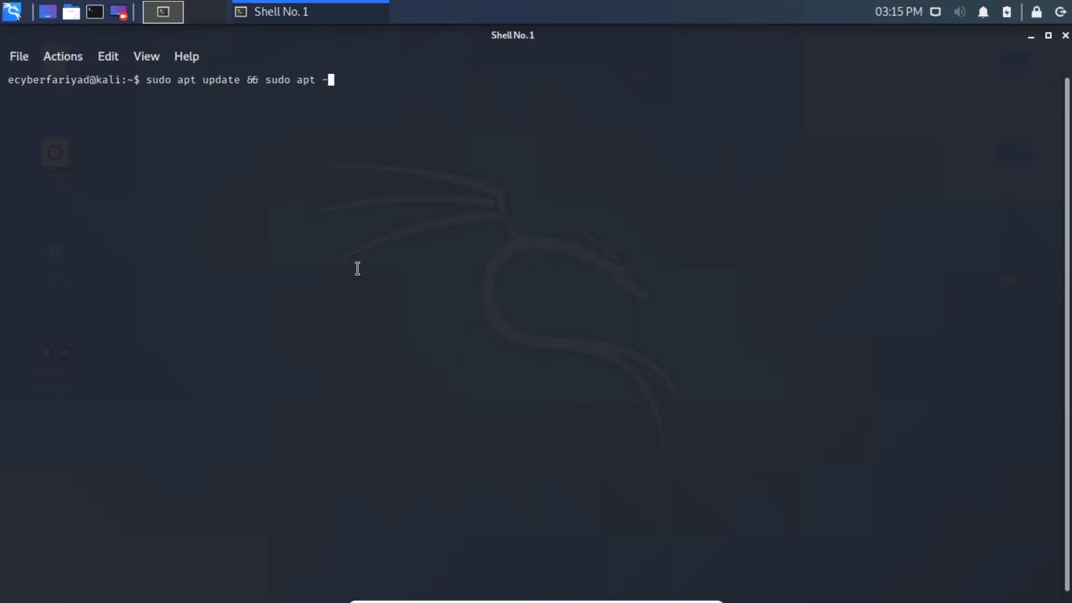
text(y)
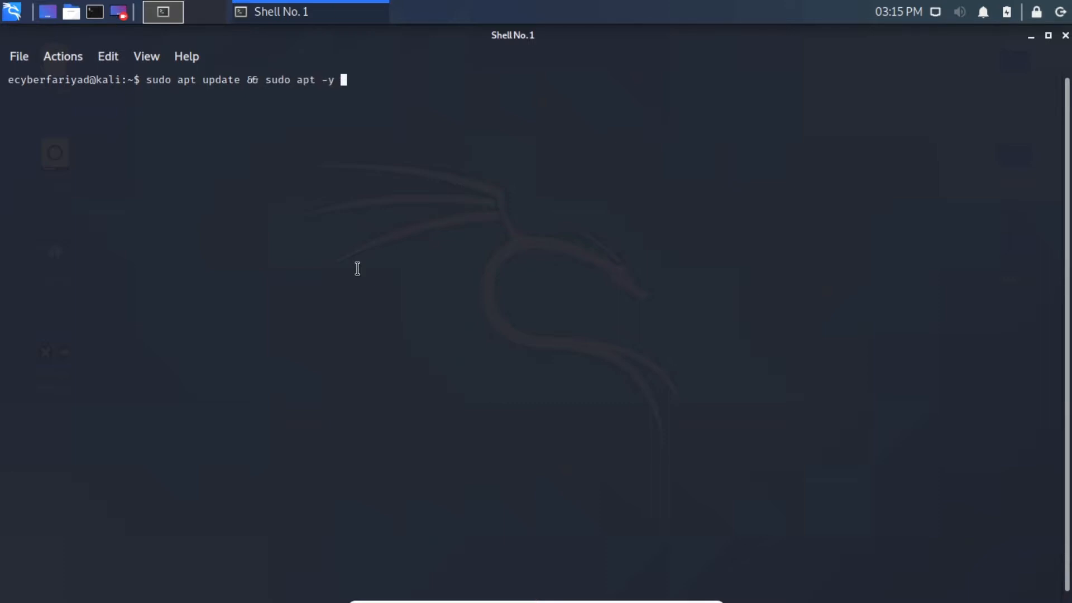
text(full)
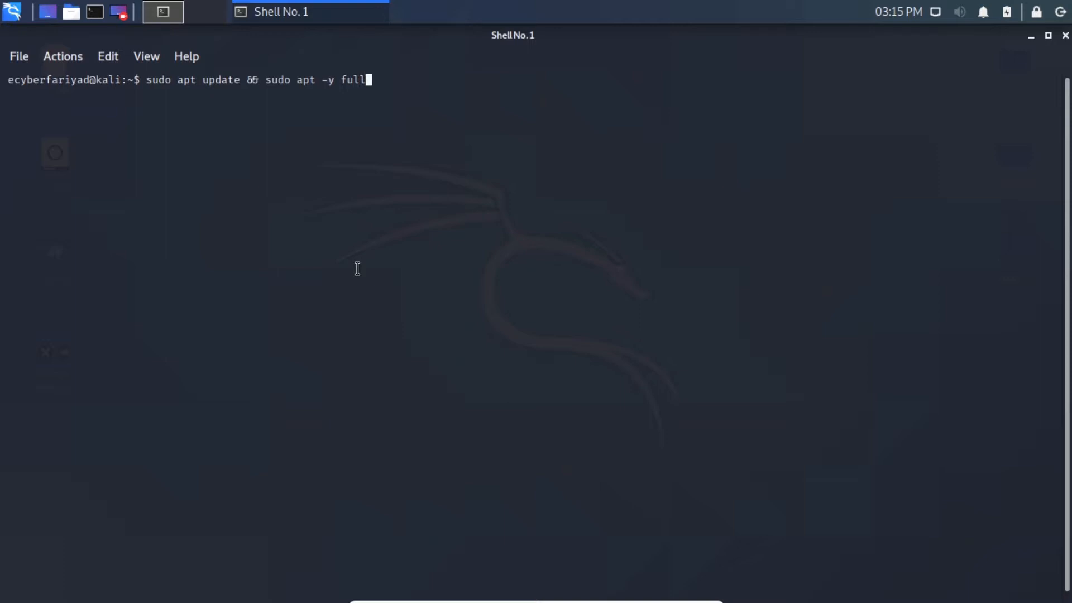
text(-upg)
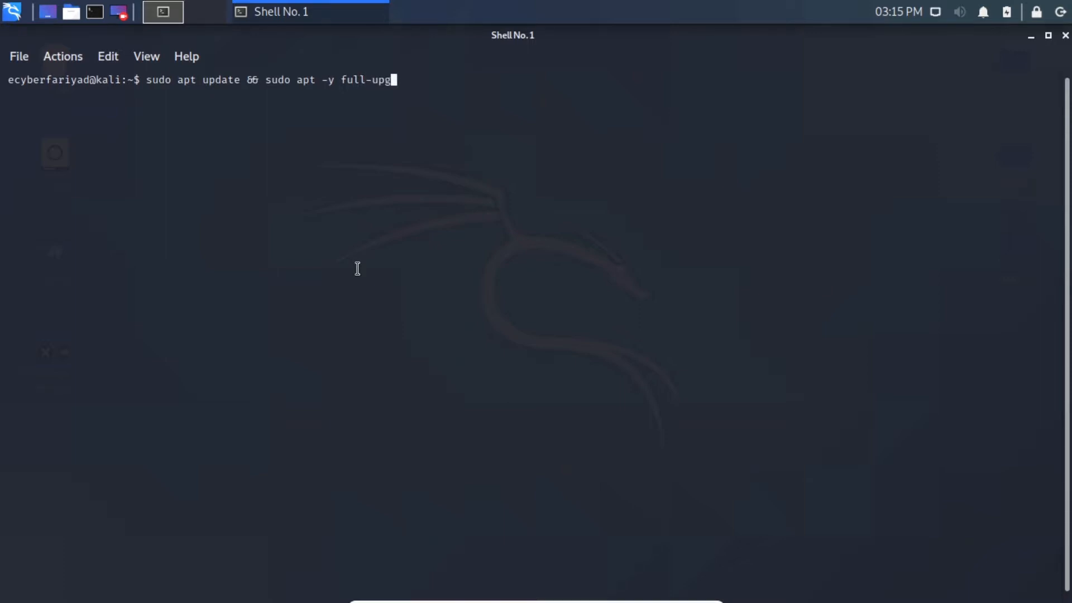
text(ade)
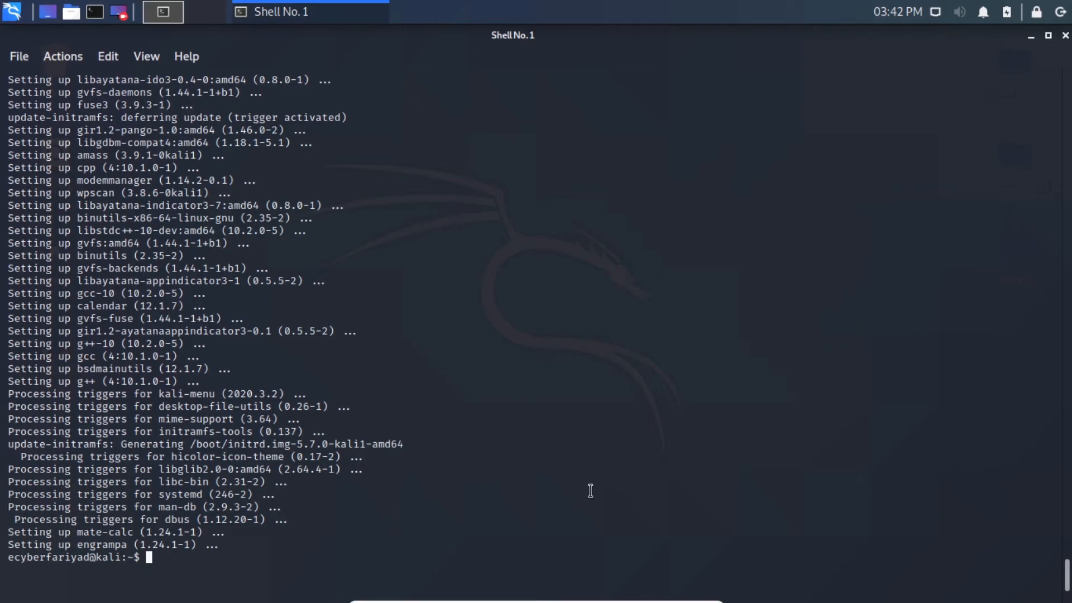
mouse_move(608, 437)
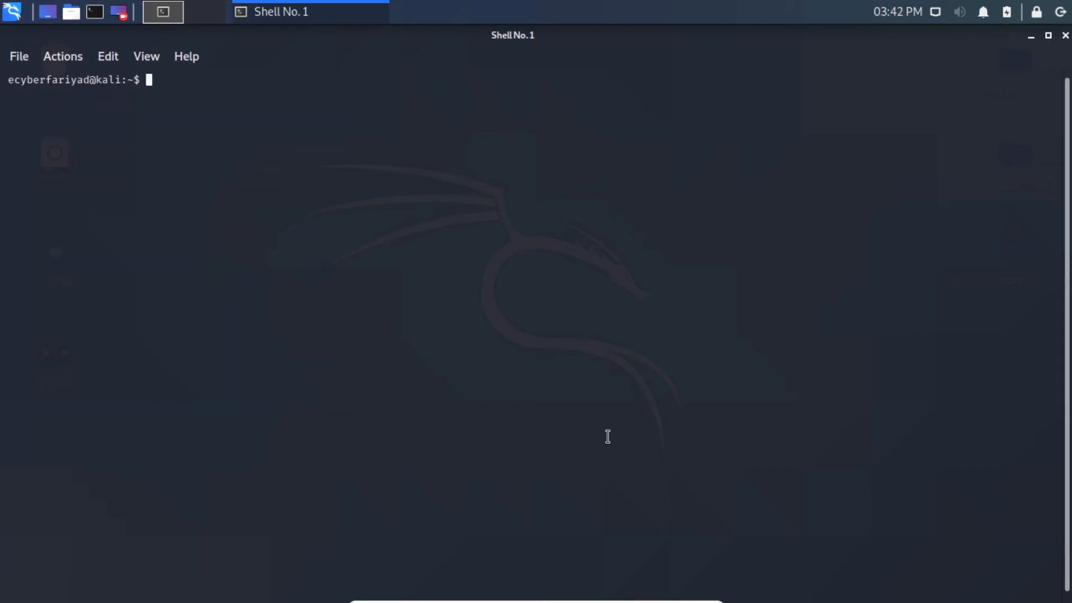
- Run 'grep VERSION /etc/os-release' to confirm VERSION 2020.3 kali-rolling
text(grep)
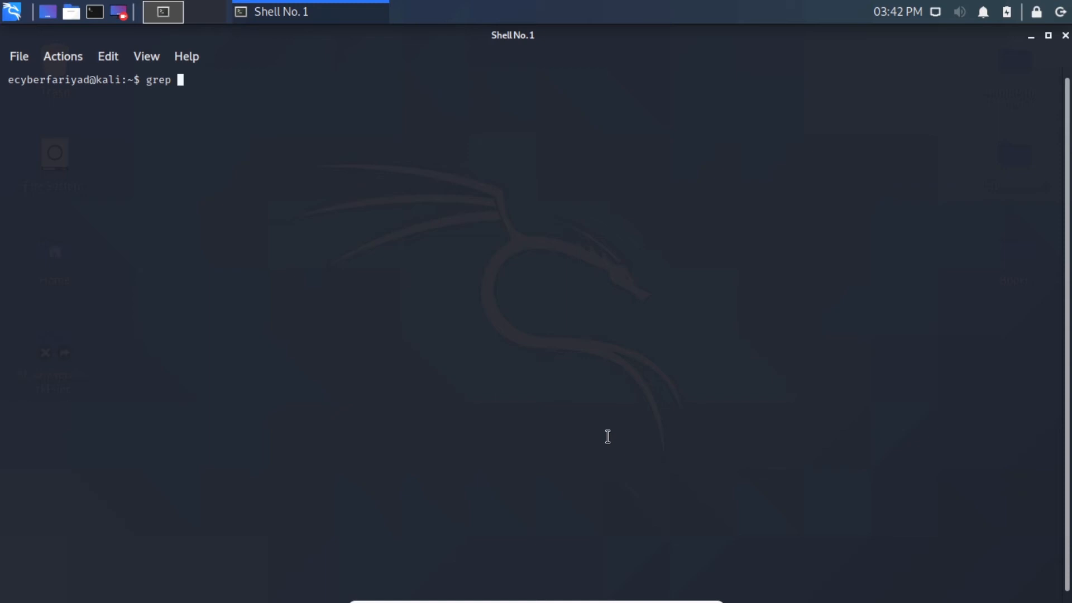
text(VERSION)
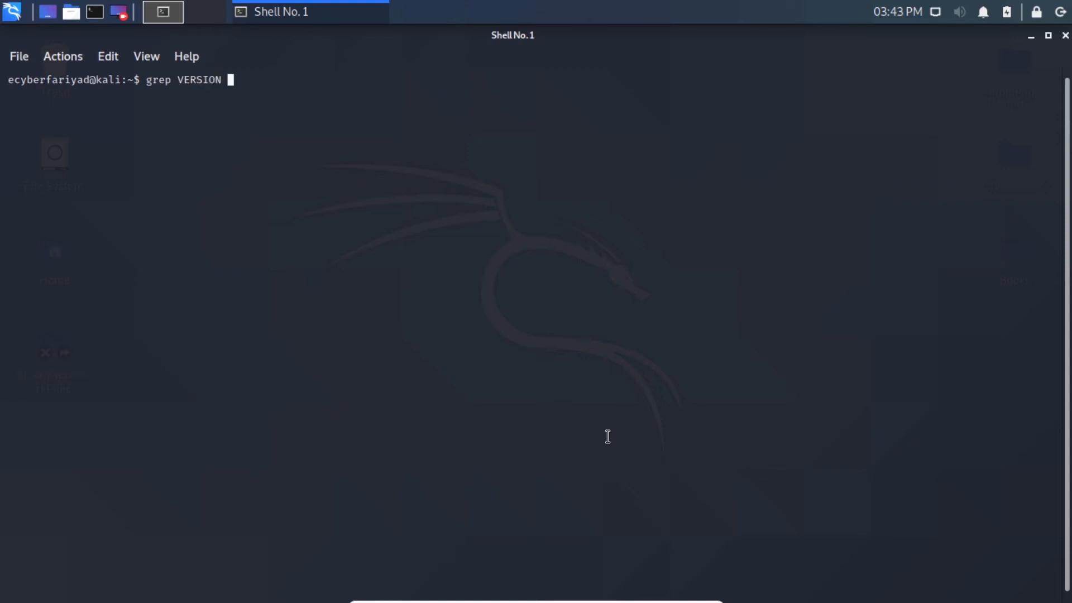
text(/etc)
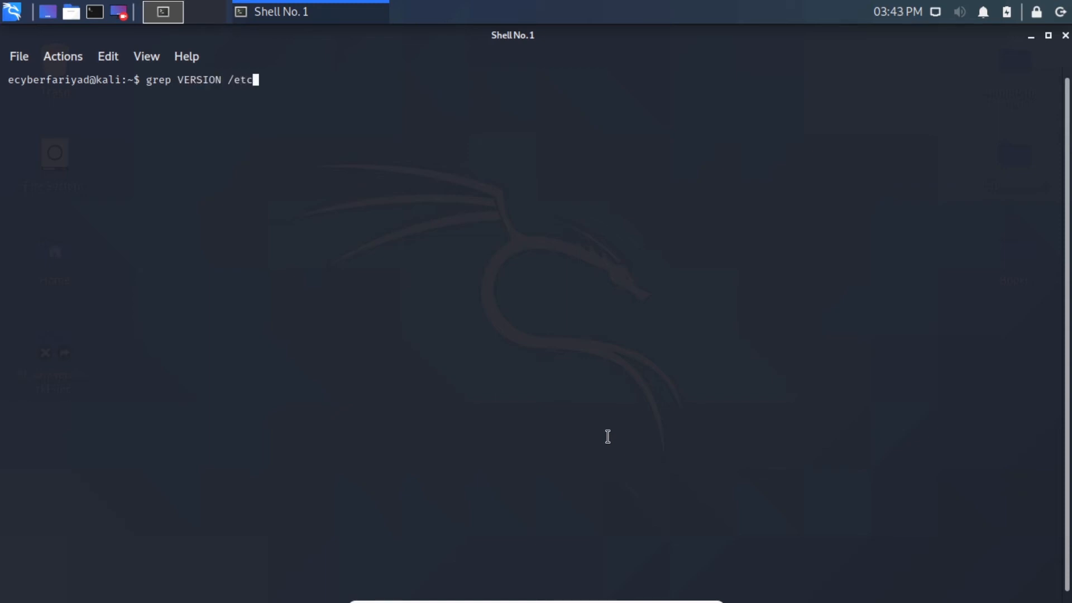
text(os)
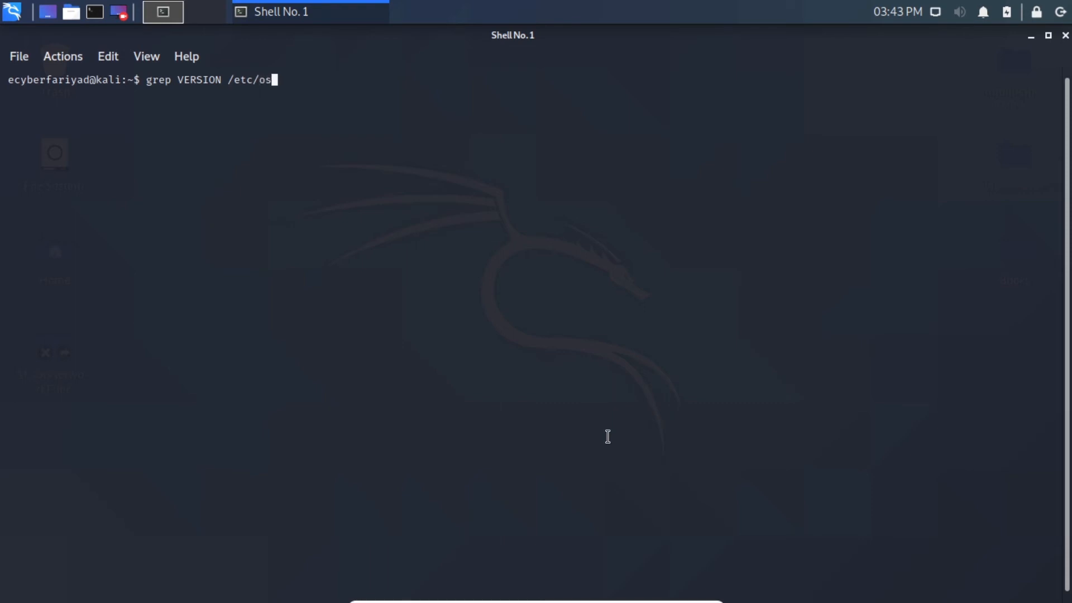
text(-release)
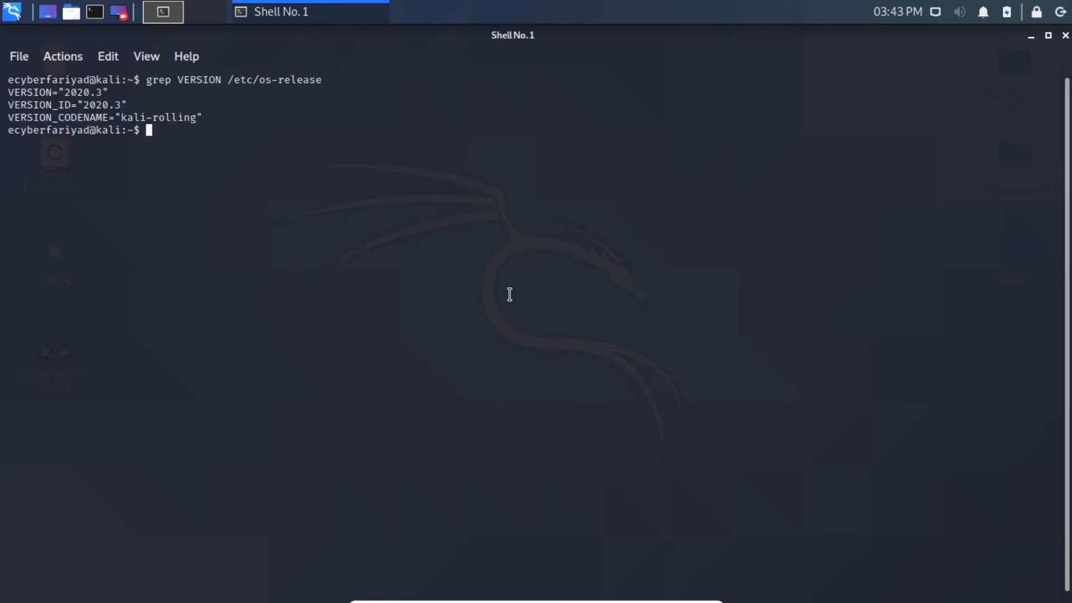
double_click(78, 93)
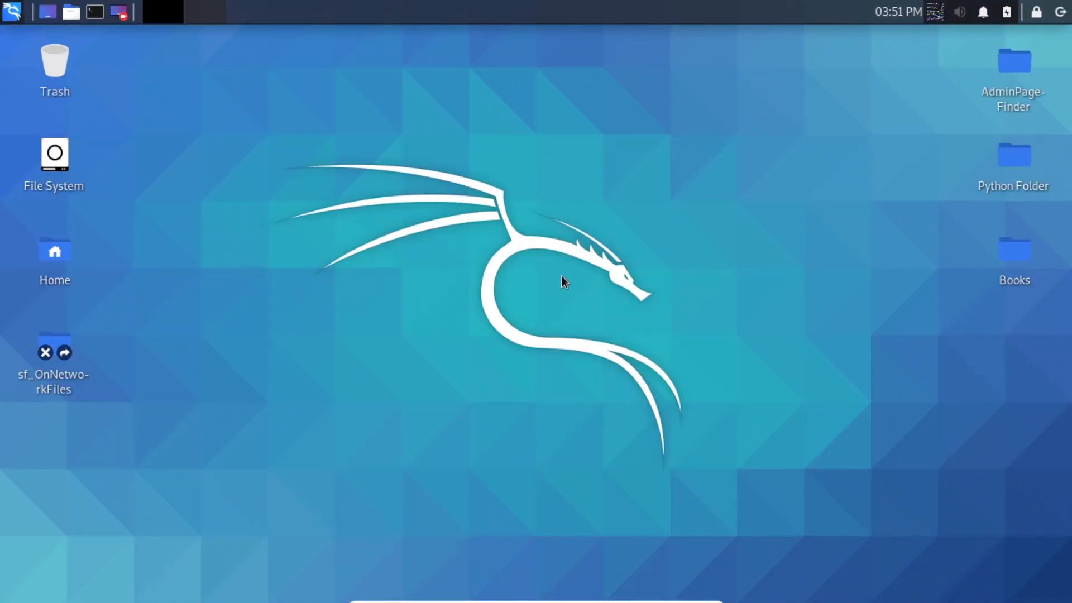
- Start a fresh QTerminal after reboot showing the new two-line zsh prompt
click(94, 11)
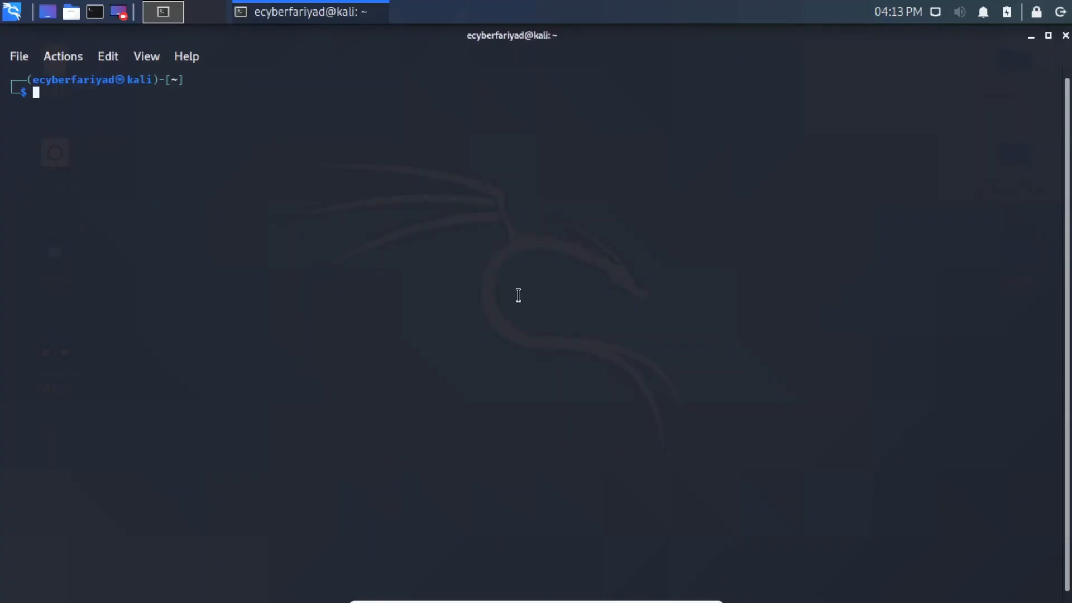